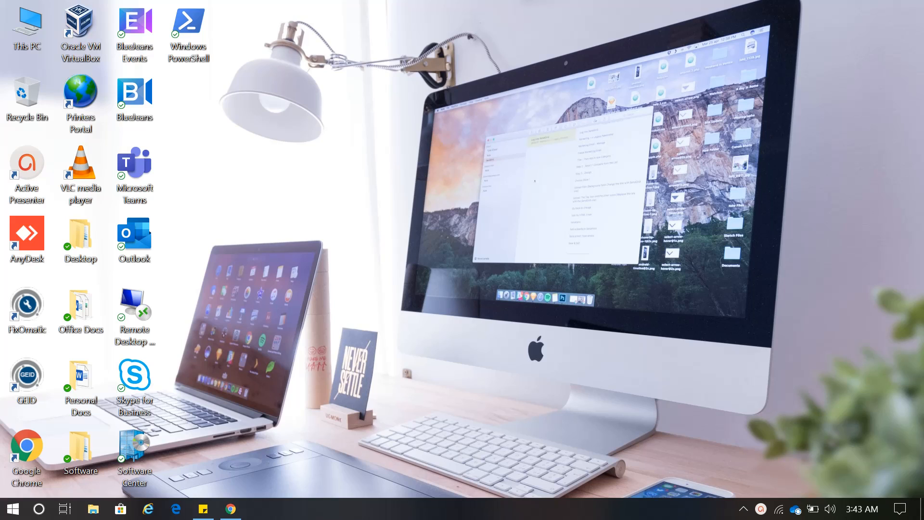
mouse_move(599, 223)
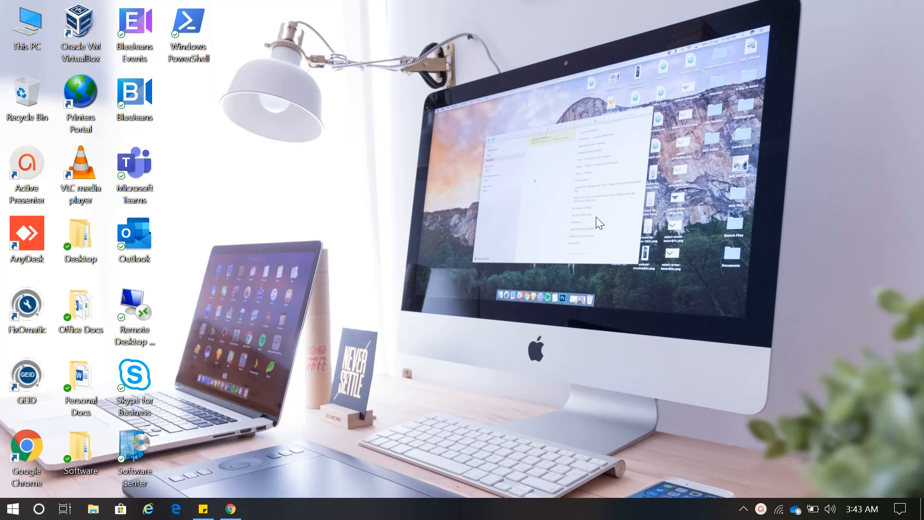
mouse_move(413, 293)
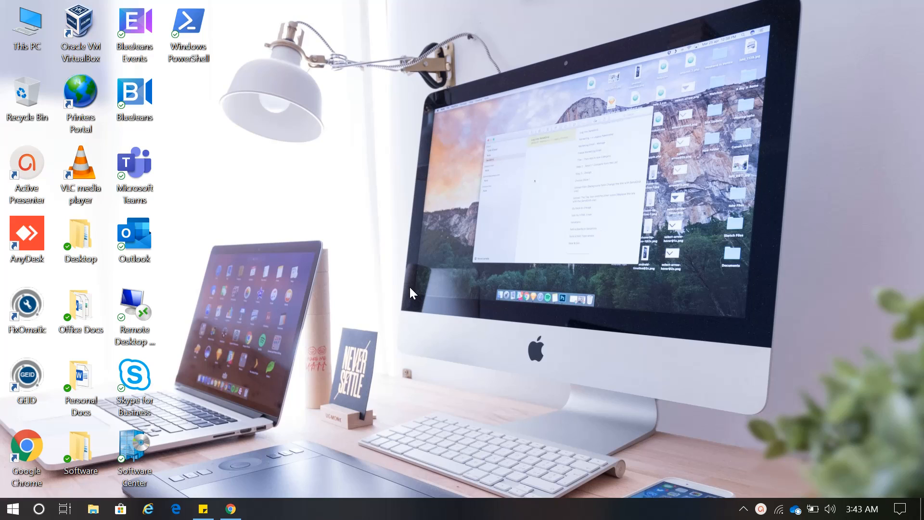
mouse_move(12, 508)
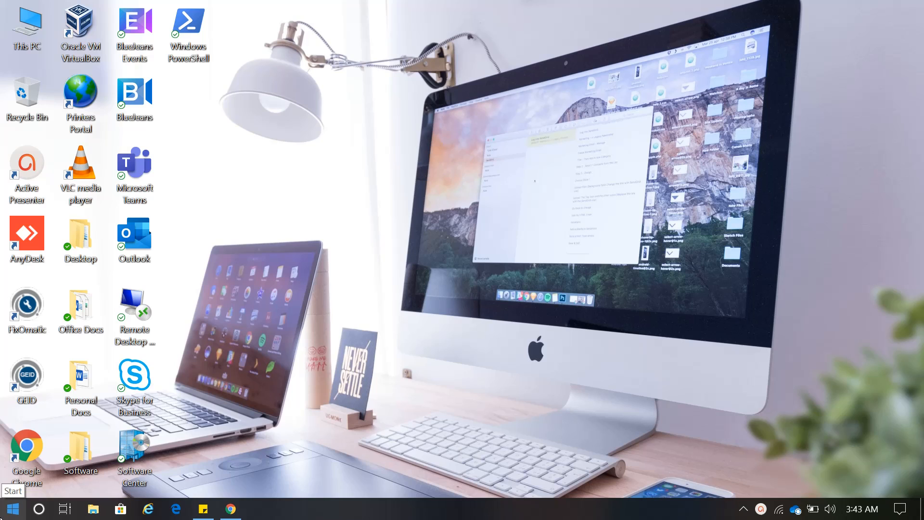
Step: Expand the Microsoft Office 2016 group in the Start menu's program list
left_click(11, 508)
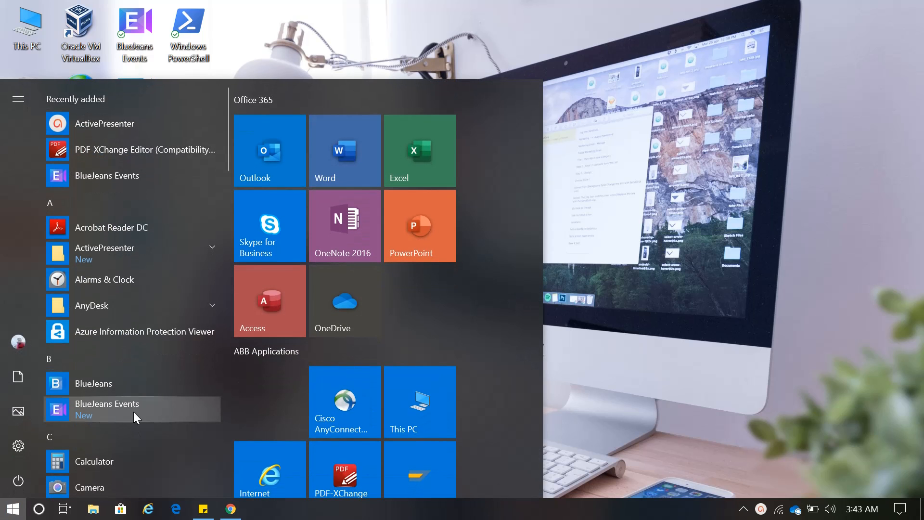
scroll("down", 3)
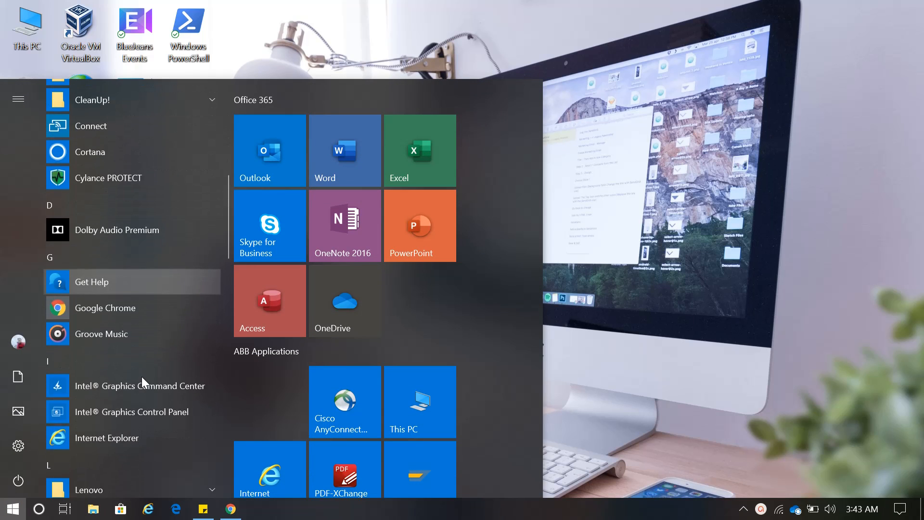
scroll("down", 3)
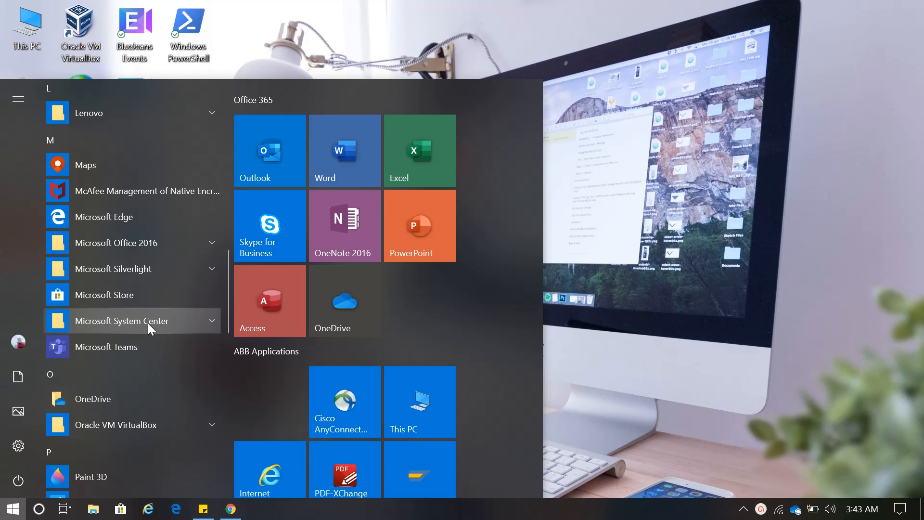
scroll("down", 3)
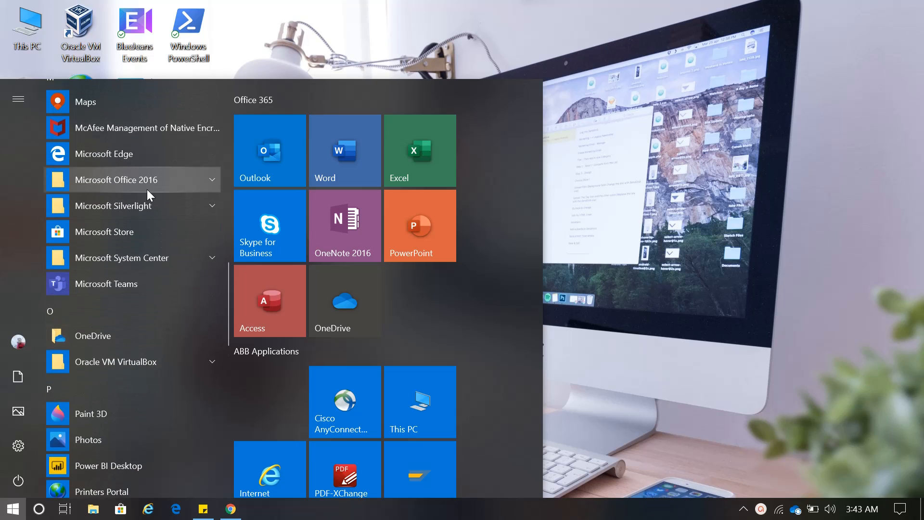
left_click(116, 180)
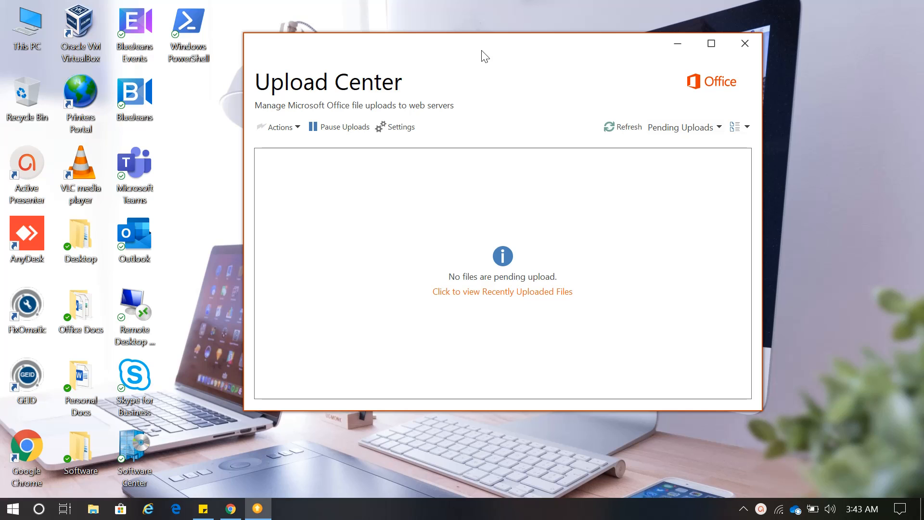
mouse_move(400, 132)
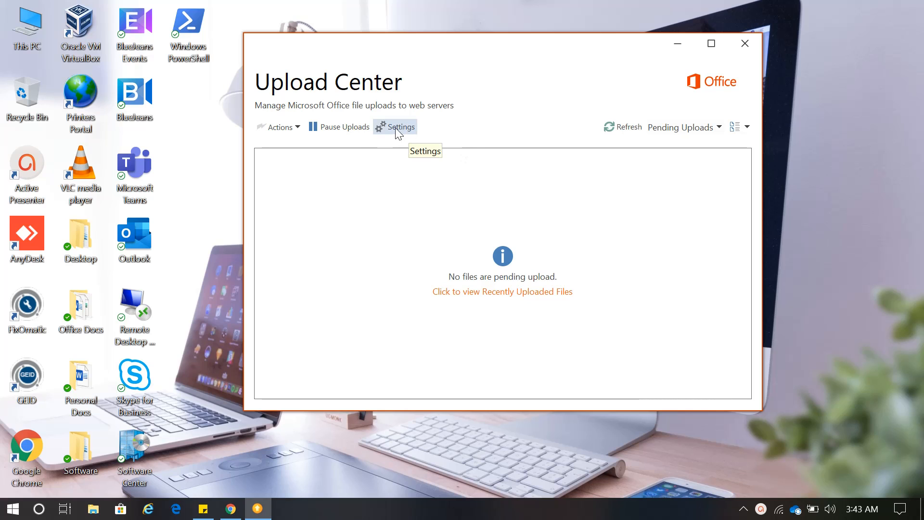
Step: Bring up the Upload Center's cache settings, currently keeping files 14 days
left_click(398, 127)
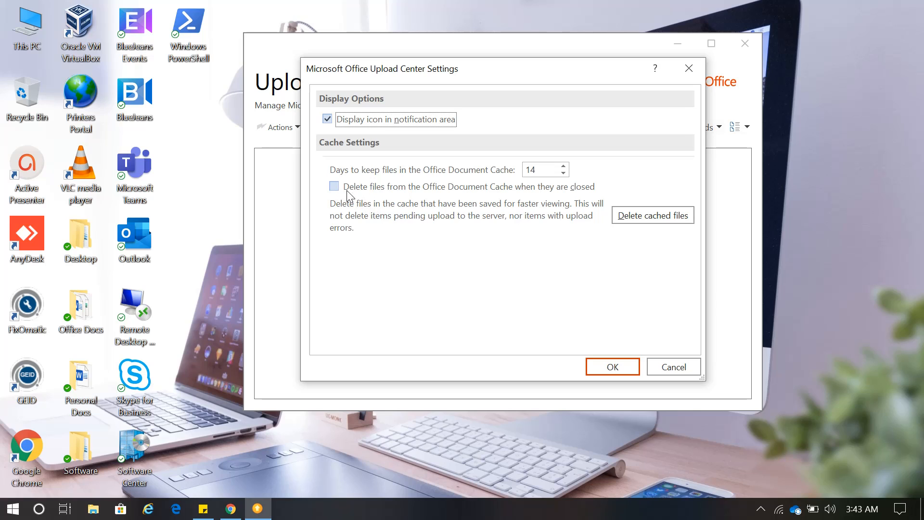
mouse_move(432, 196)
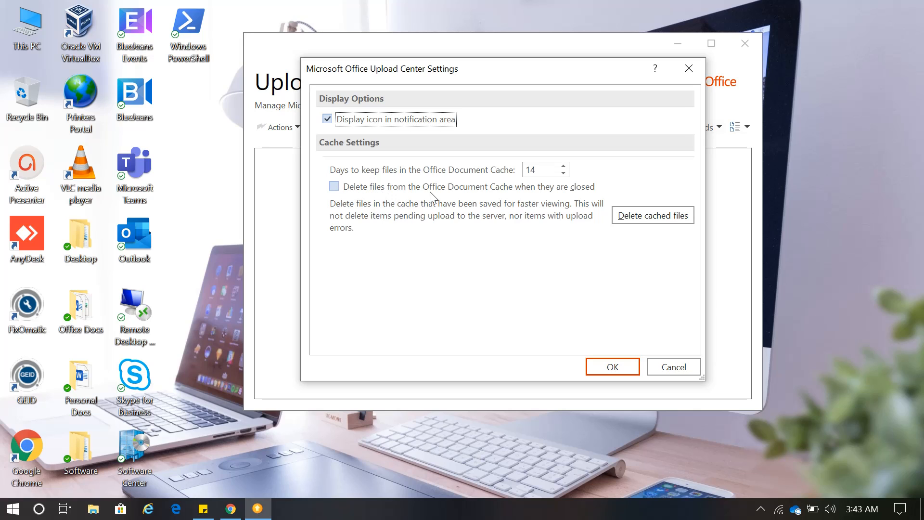
mouse_move(519, 199)
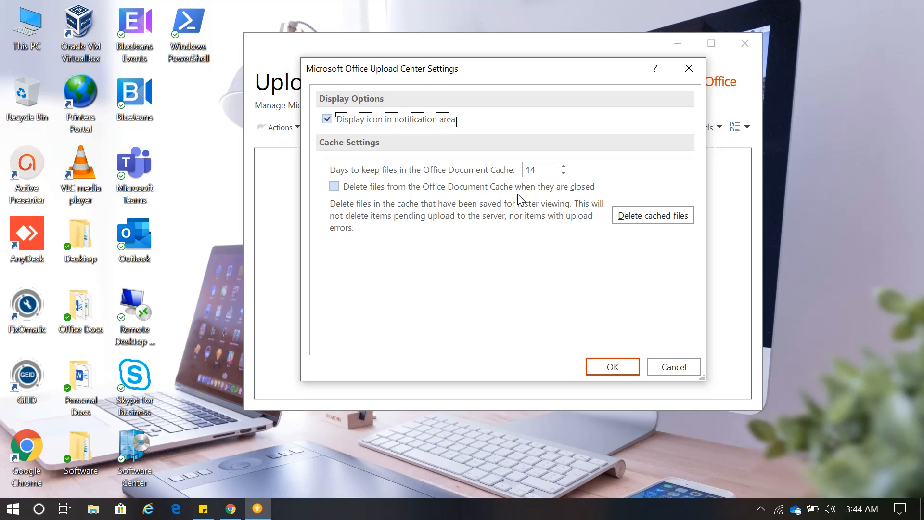
mouse_move(576, 199)
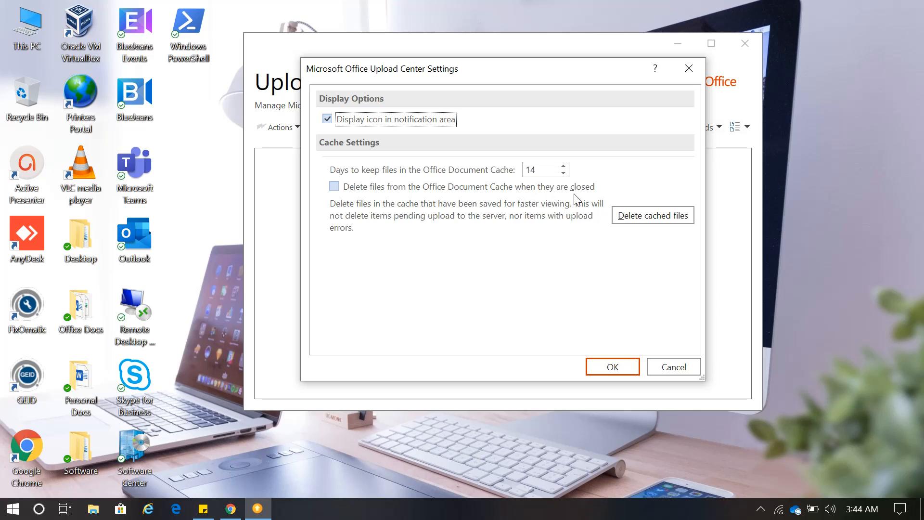
mouse_move(334, 188)
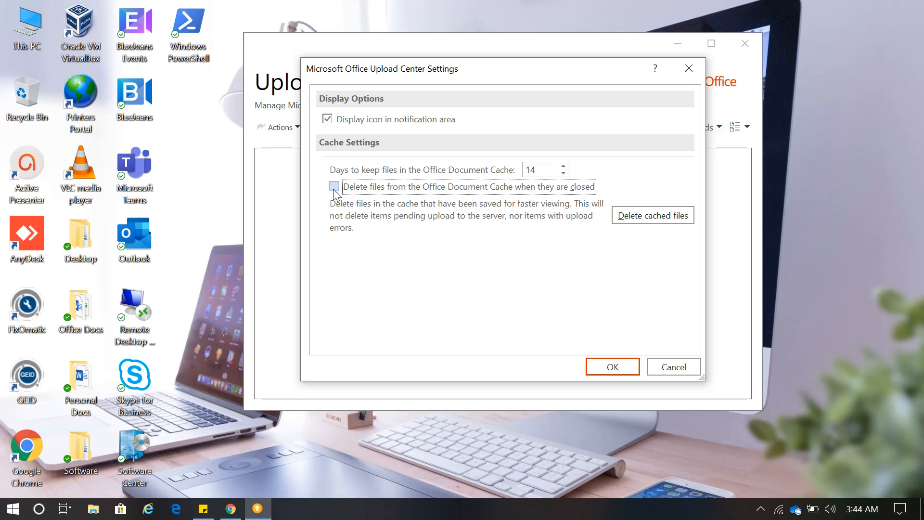
mouse_move(652, 214)
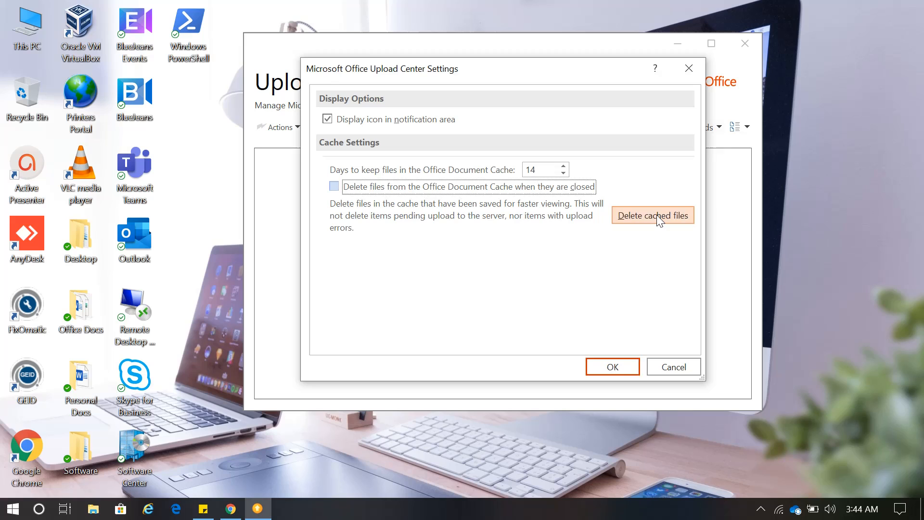
Step: Delete all cached Office files and confirm the deletion prompt
left_click(652, 215)
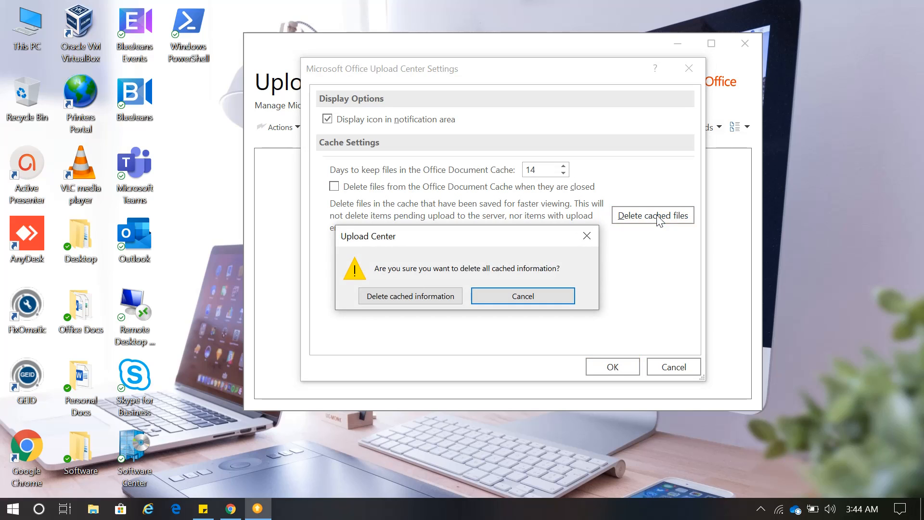
mouse_move(410, 295)
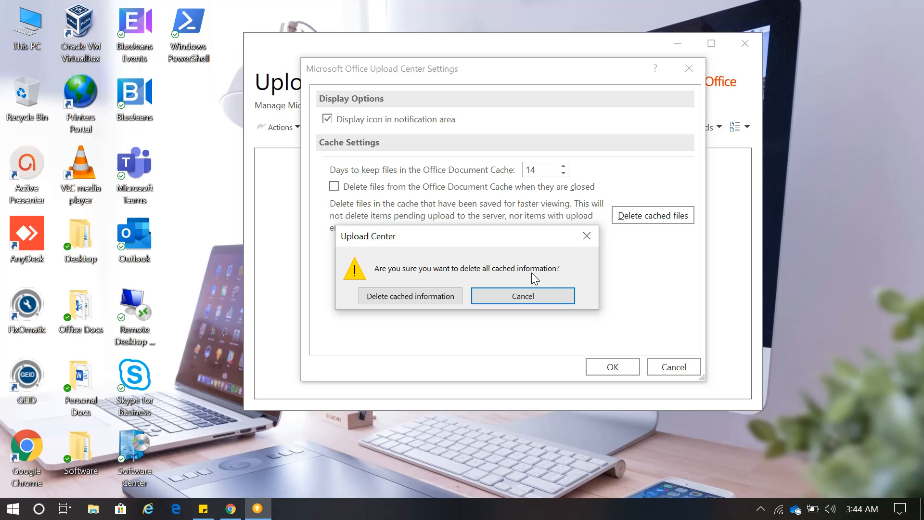
mouse_move(410, 296)
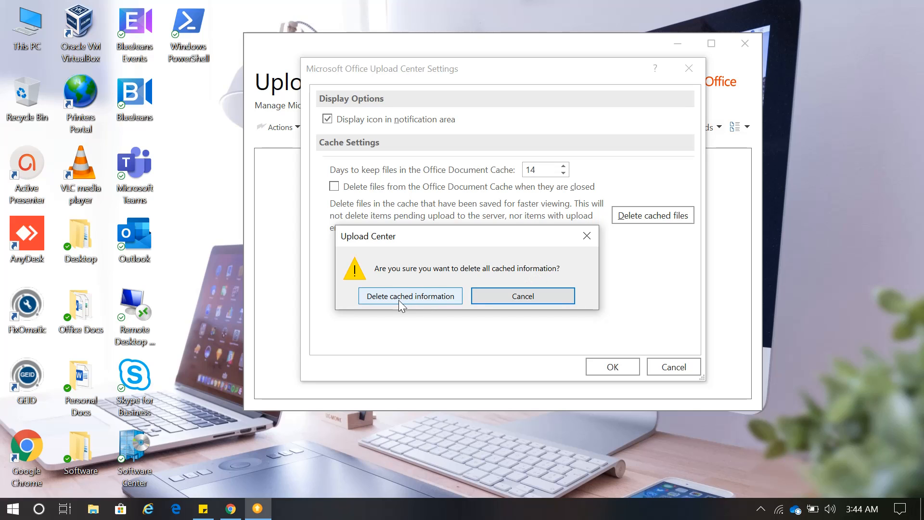
mouse_move(405, 309)
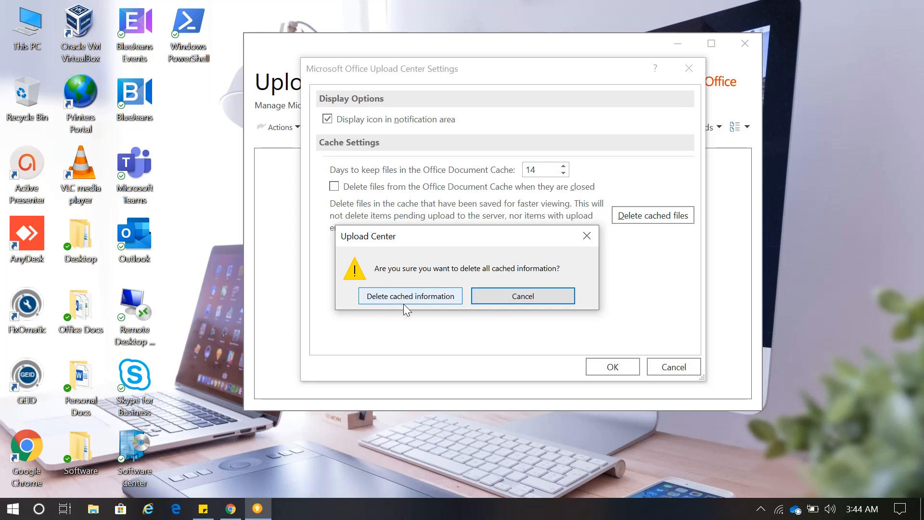
left_click(410, 296)
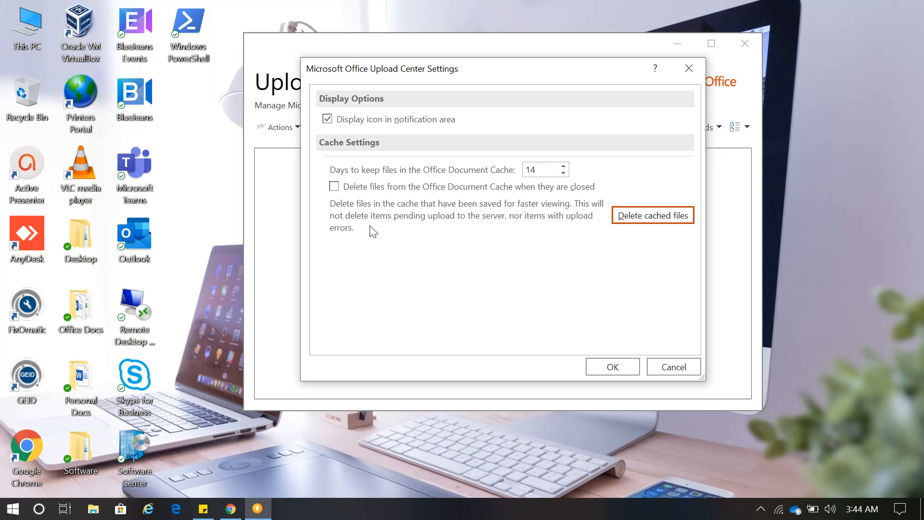
Step: Enable deleting files from the Office Document Cache when closed and save with OK
left_click(334, 186)
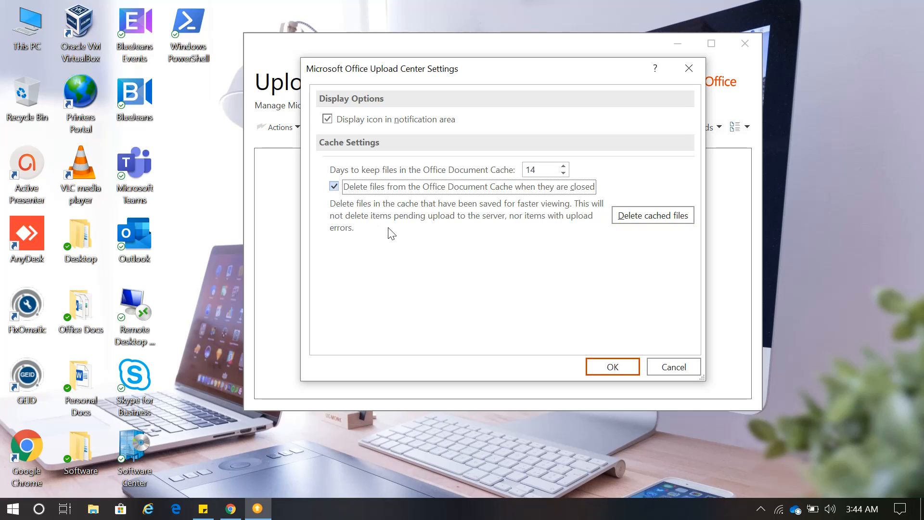
mouse_move(477, 206)
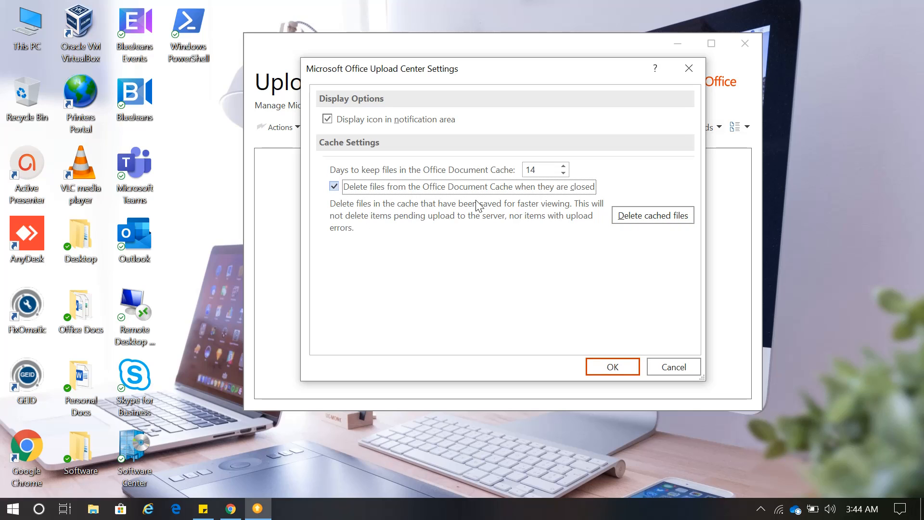
mouse_move(475, 230)
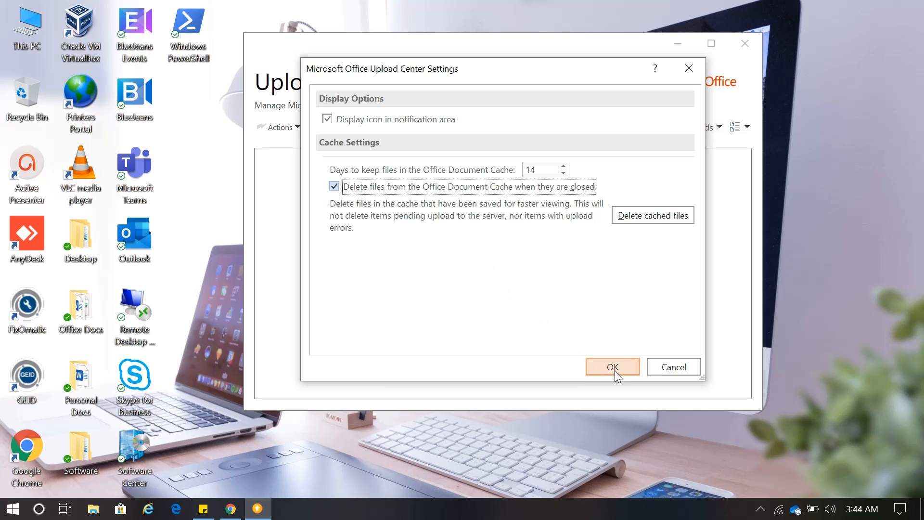
left_click(611, 366)
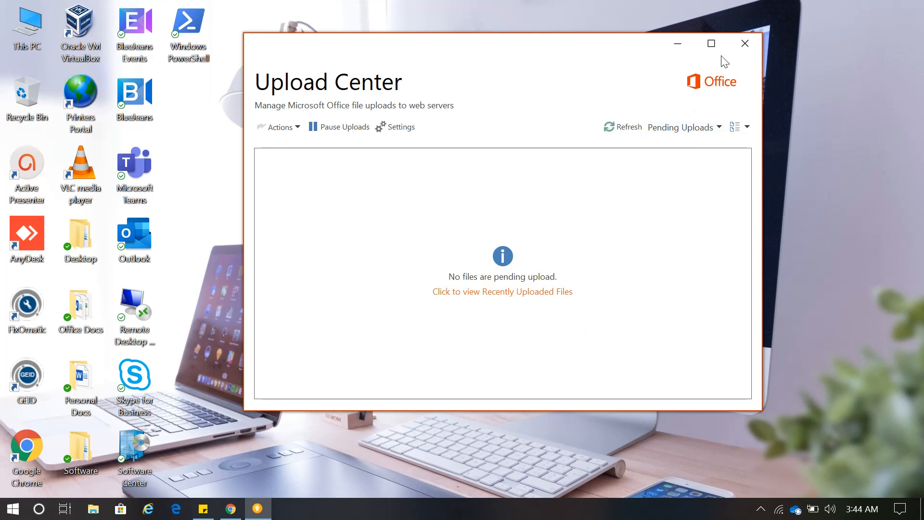
Step: Close the Upload Center window, returning to the Windows desktop
left_click(745, 43)
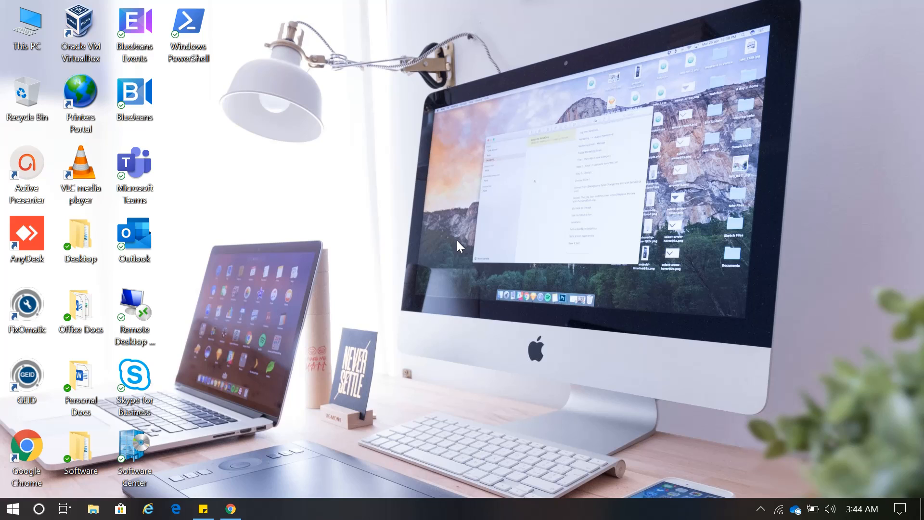
mouse_move(454, 259)
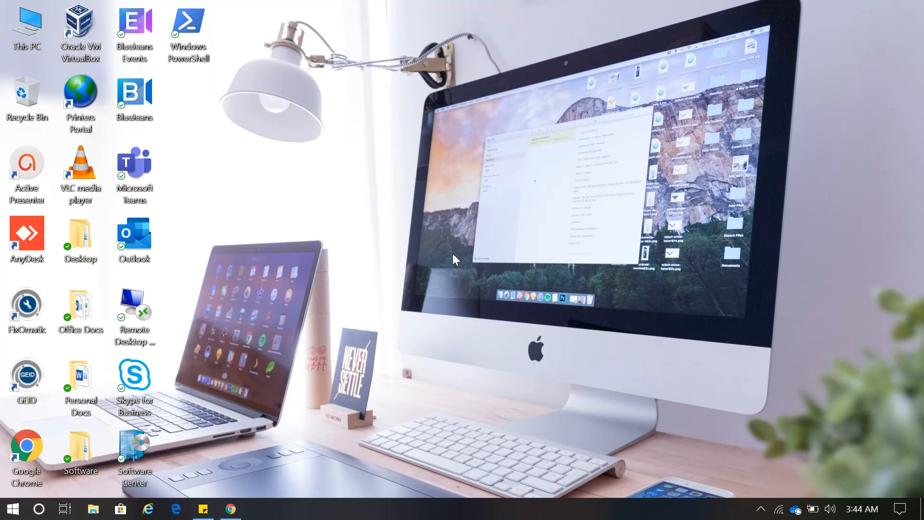
mouse_move(324, 371)
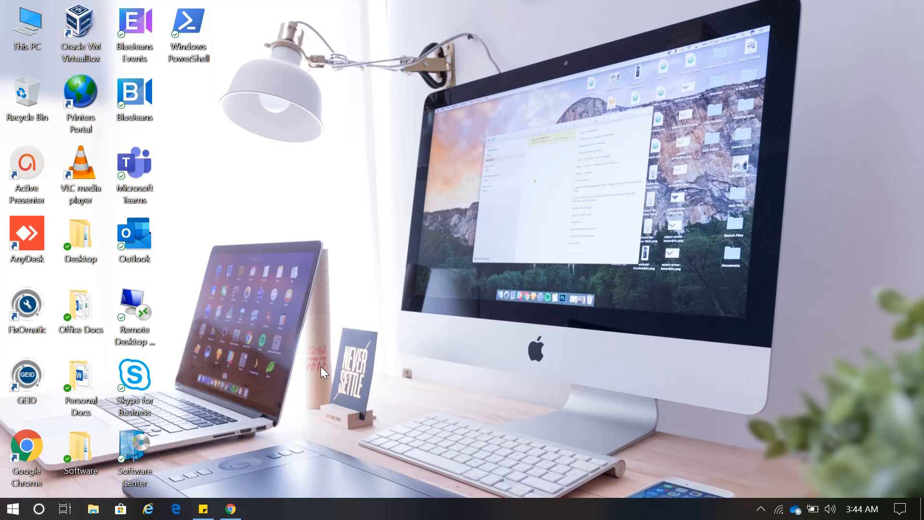